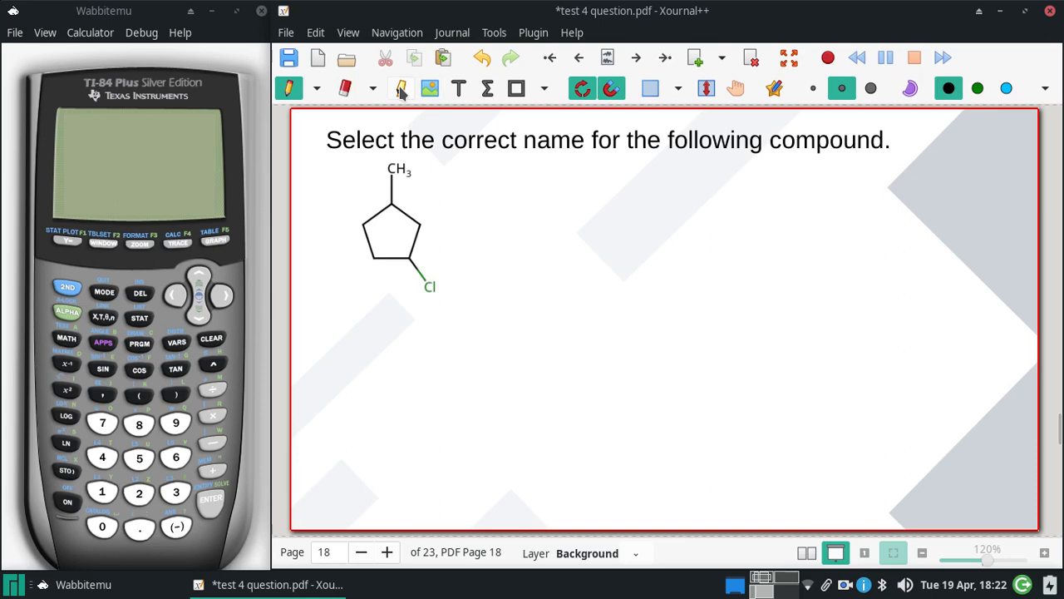
Highlight the chlorine-bearing ring carbon in yellow with the Highlighter
click(400, 88)
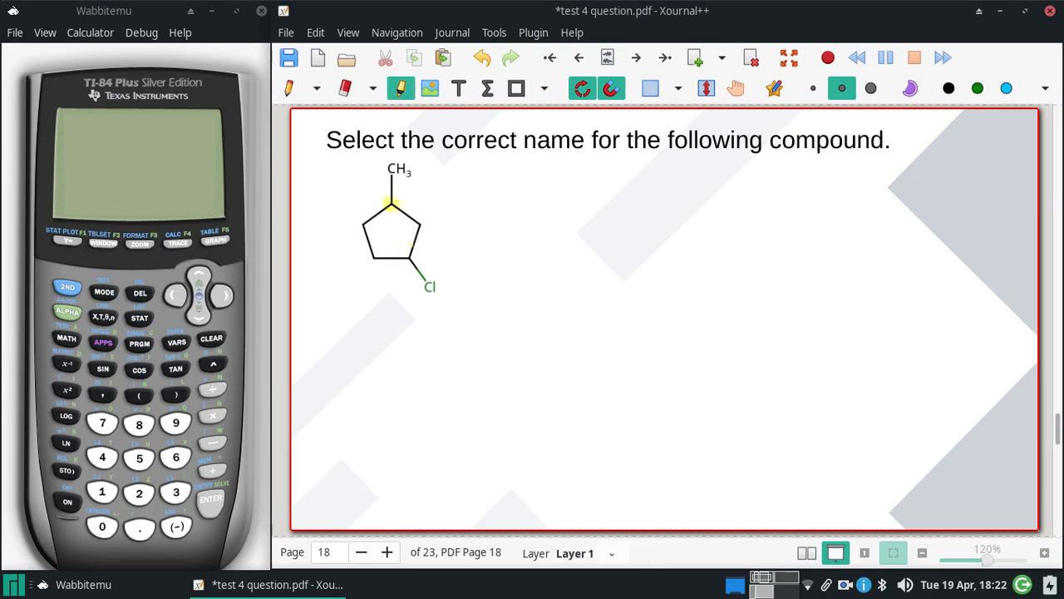
click(408, 256)
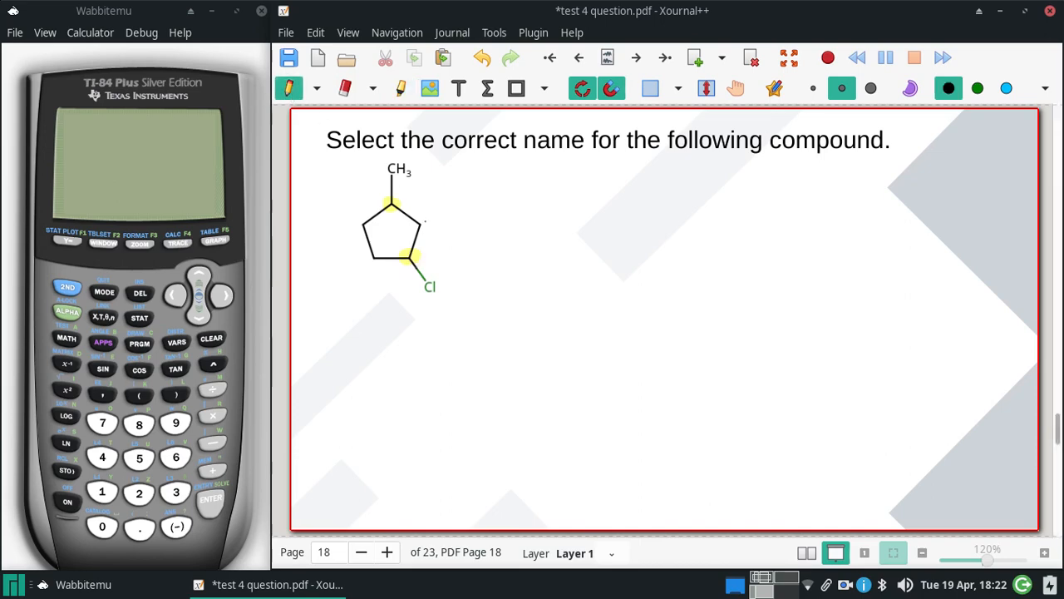
Number the ring carbons 1 and 2, then 3 at the methyl carbon
text(2.)
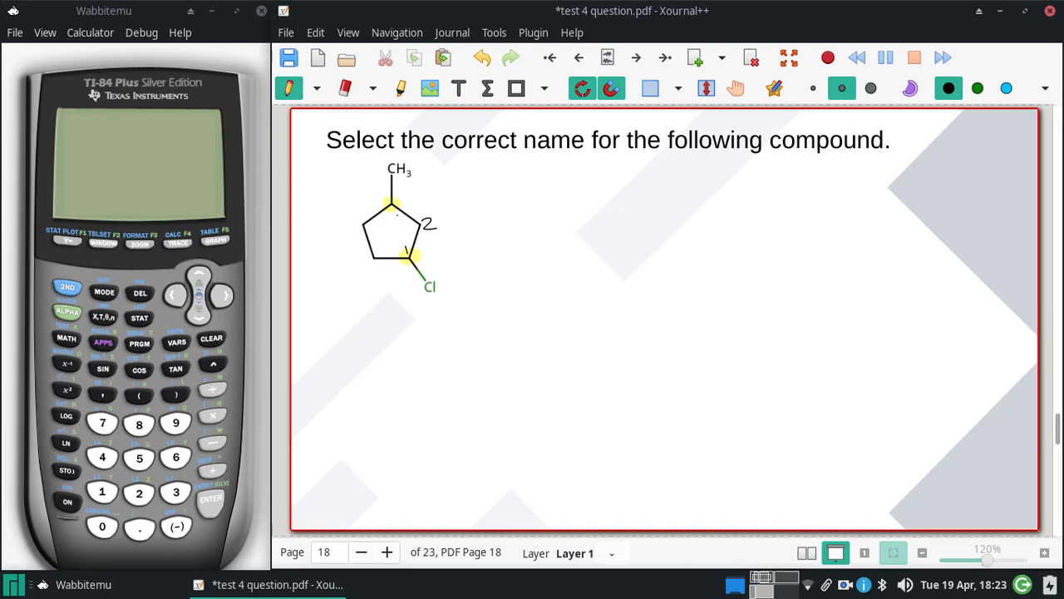
click(395, 215)
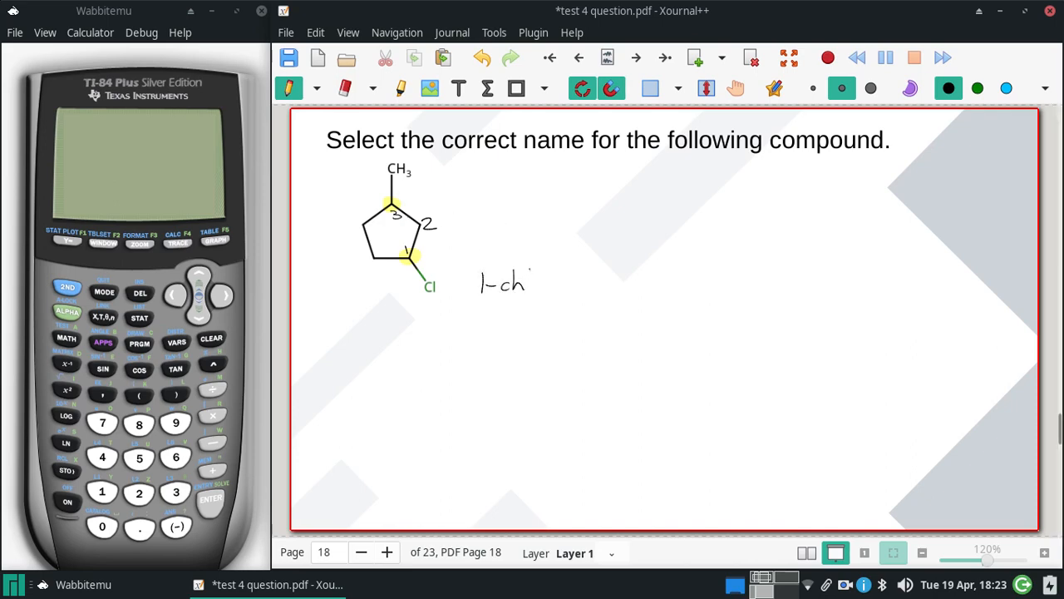
Handwrite the name "1-chloro-3-methylcyclo…" beside the ring
text(loro-3-me)
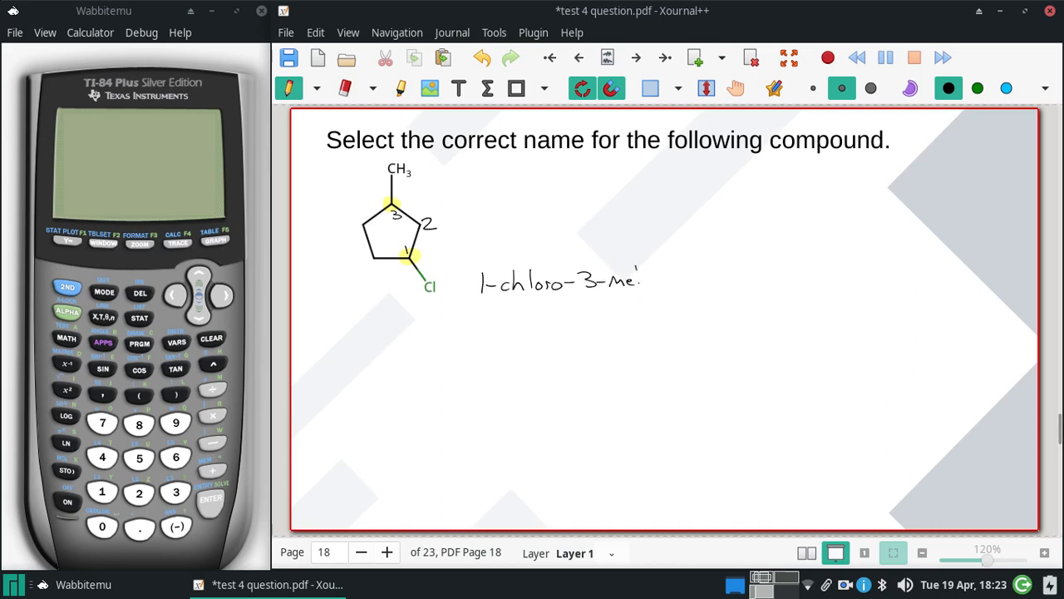
drag(619, 279, 677, 279)
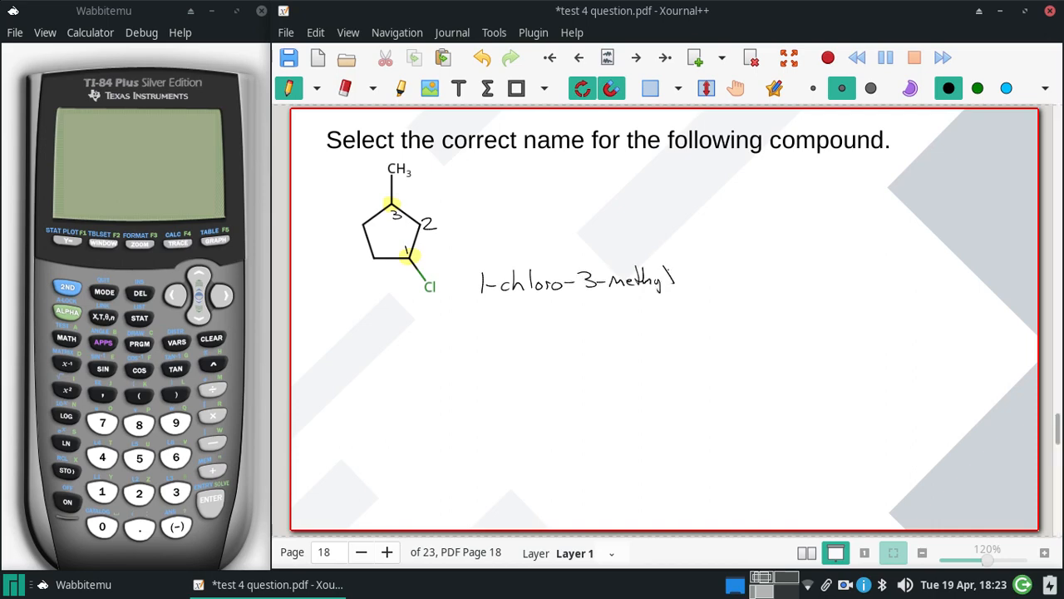
drag(657, 278, 723, 279)
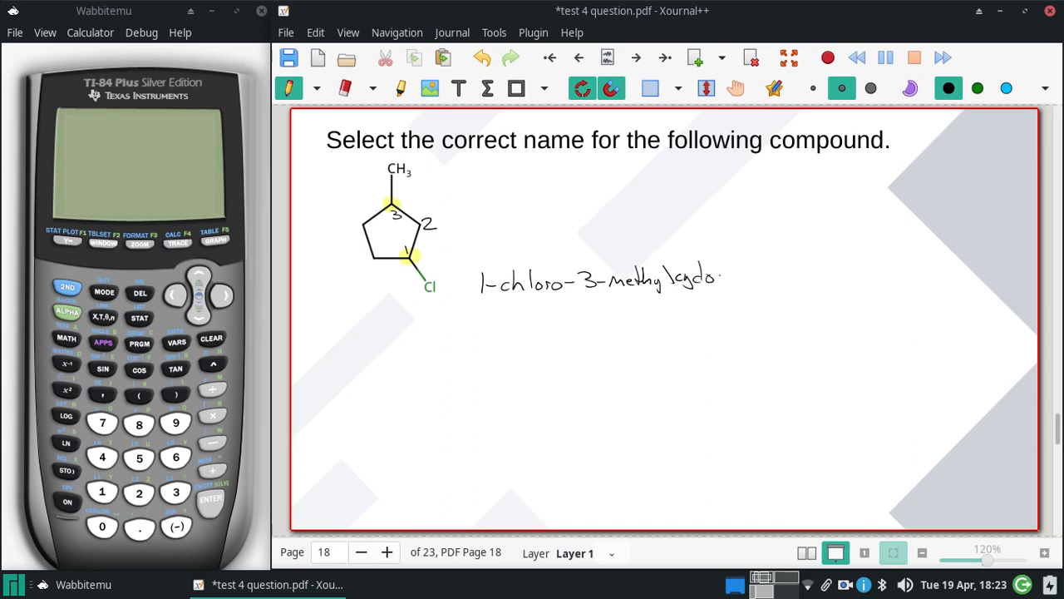